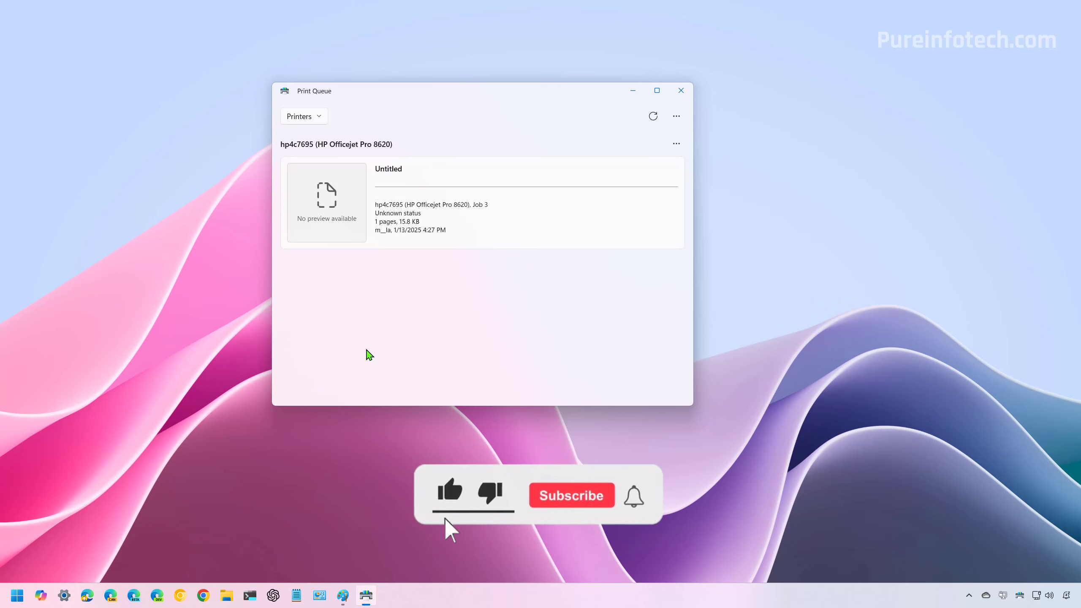
- Stop the Print Spooler service from its Properties dialog in Services
click(571, 495)
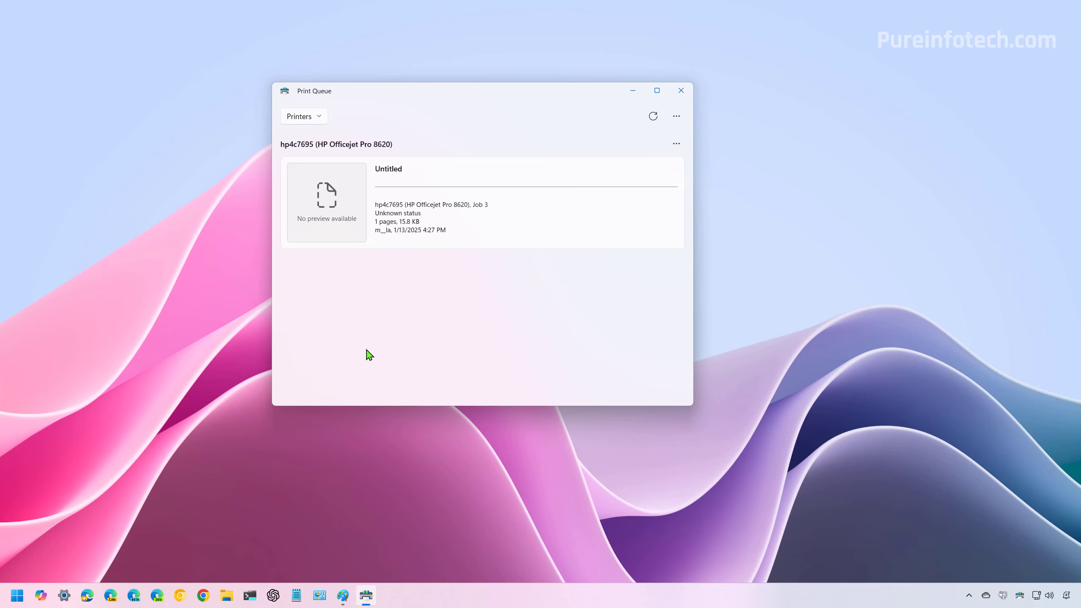
click(17, 595)
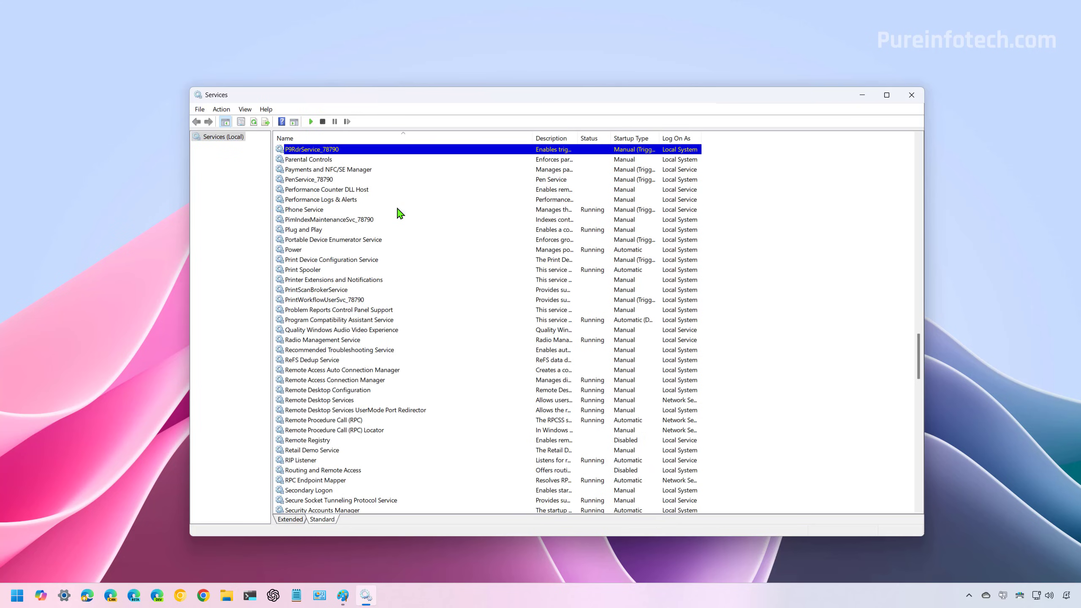
right_click(302, 269)
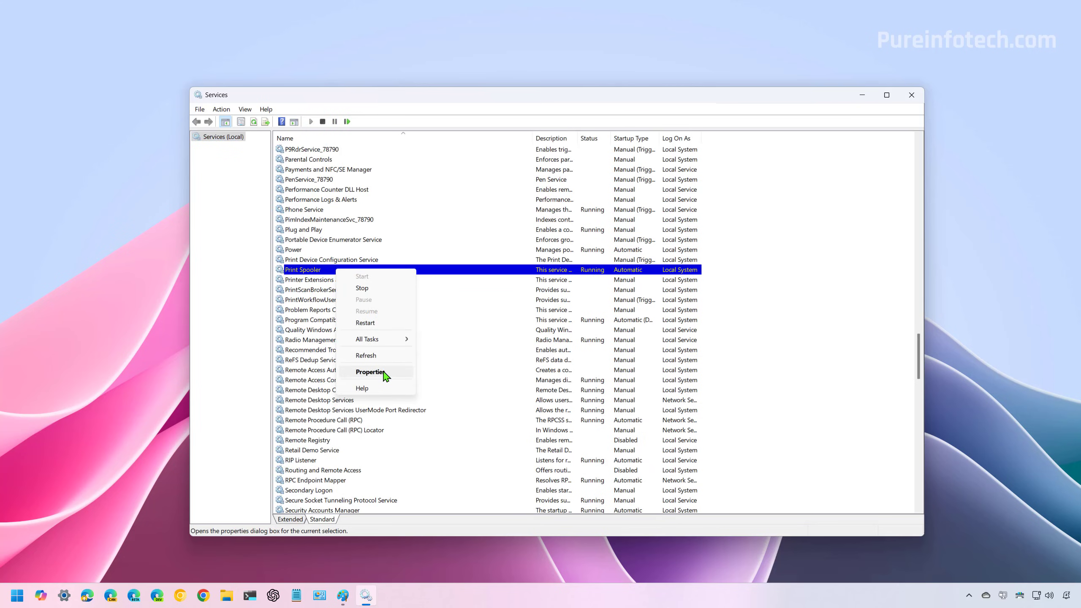
click(370, 373)
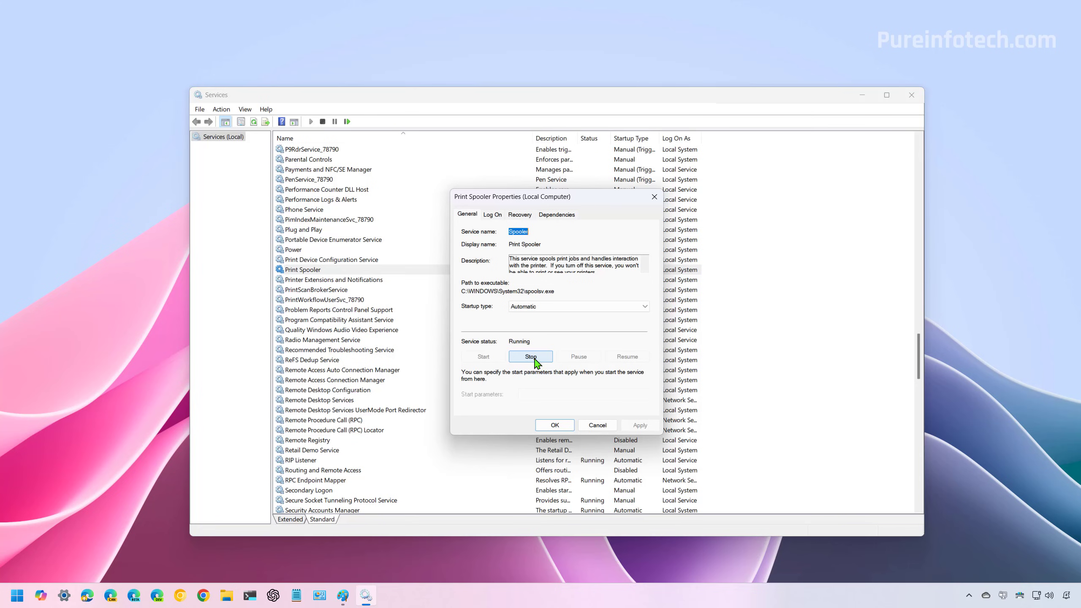
click(531, 357)
text(r)
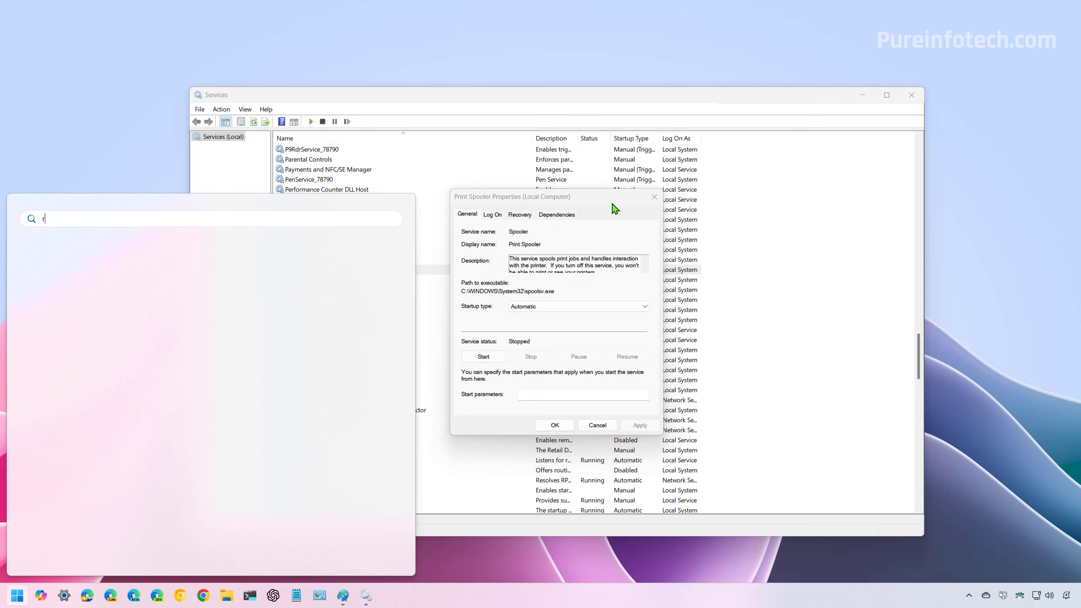
- Delete the four leftover print files in C:\Windows\System32\spool\printers via Run
text(un)
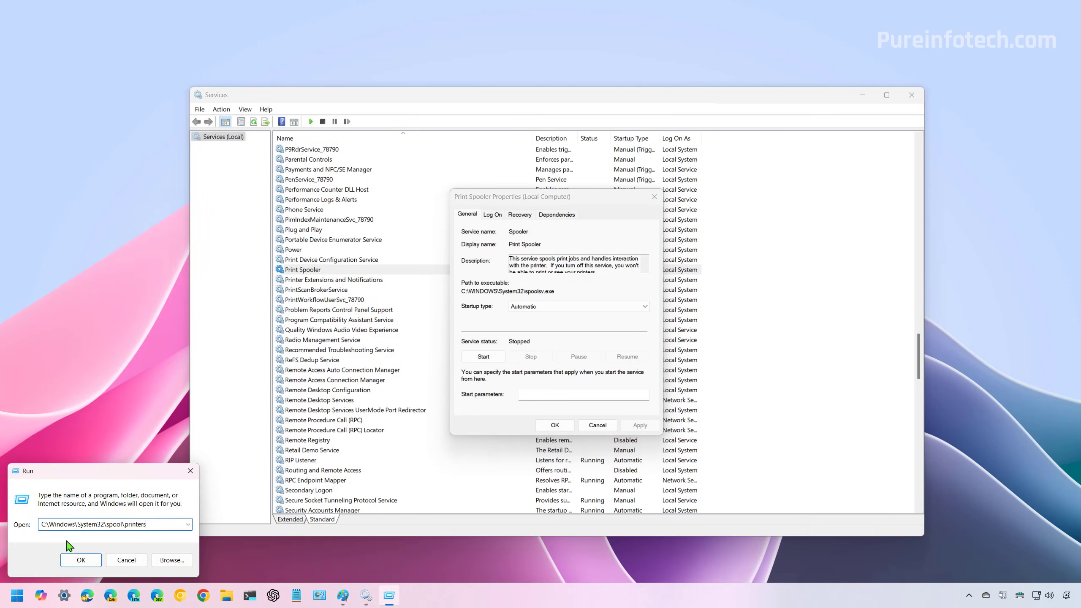
mouse_move(115, 537)
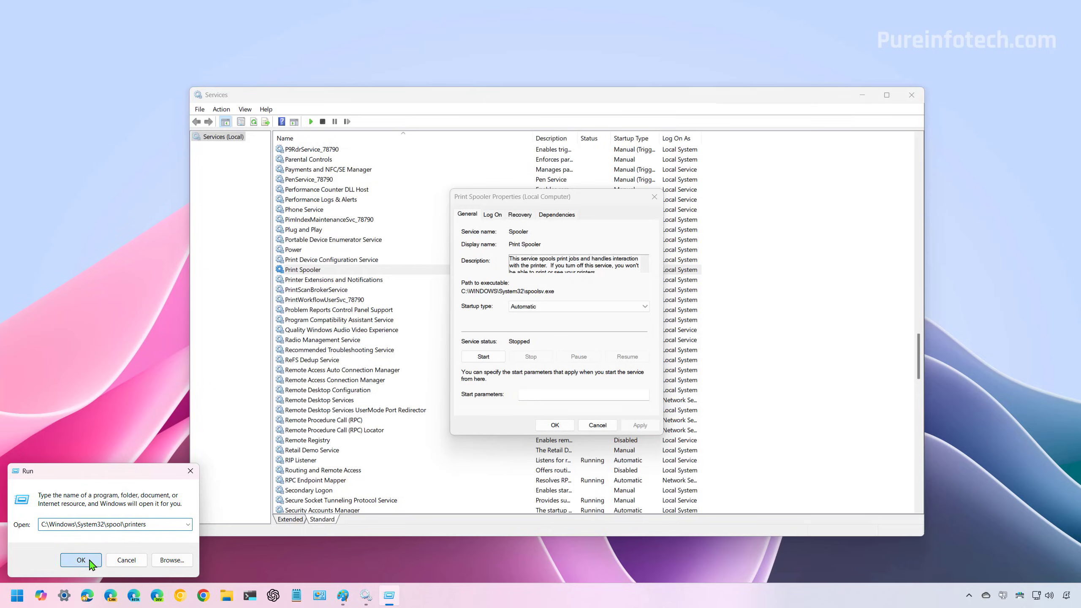
click(80, 560)
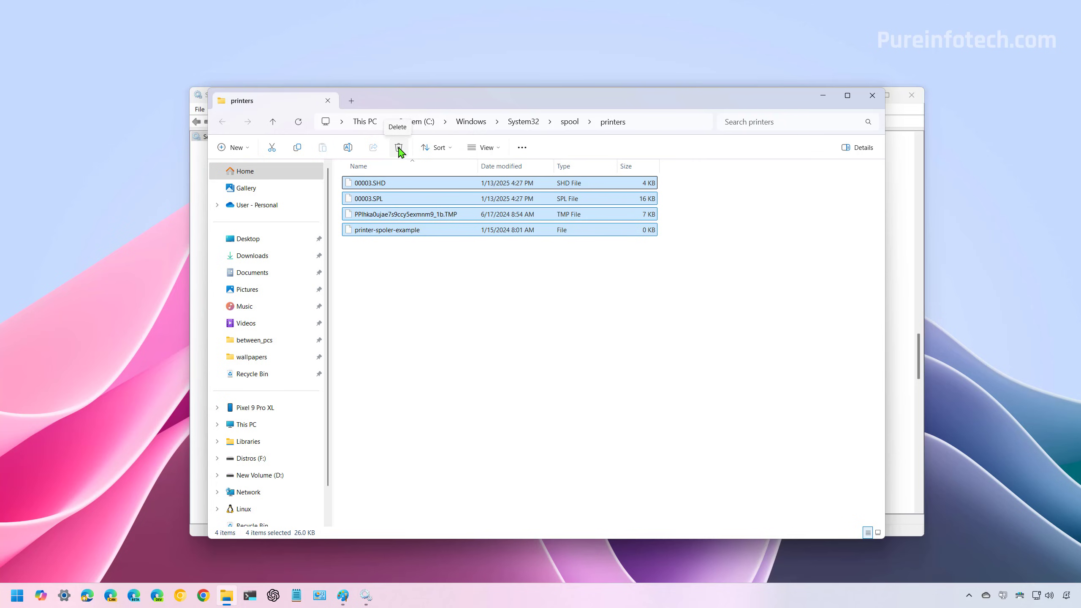
click(399, 147)
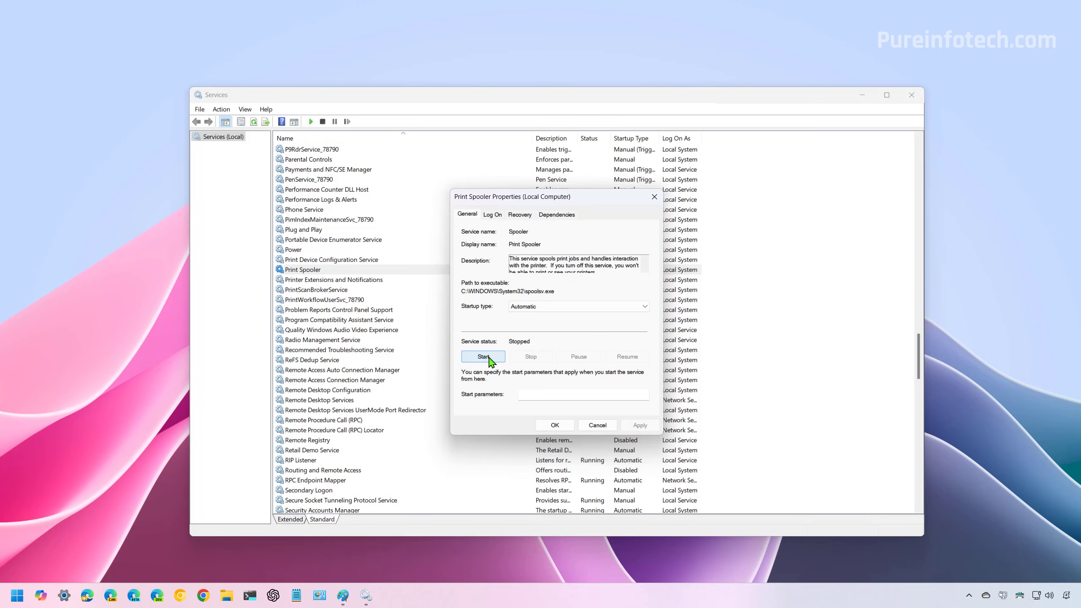
- Start the Print Spooler service again and confirm with OK
click(482, 357)
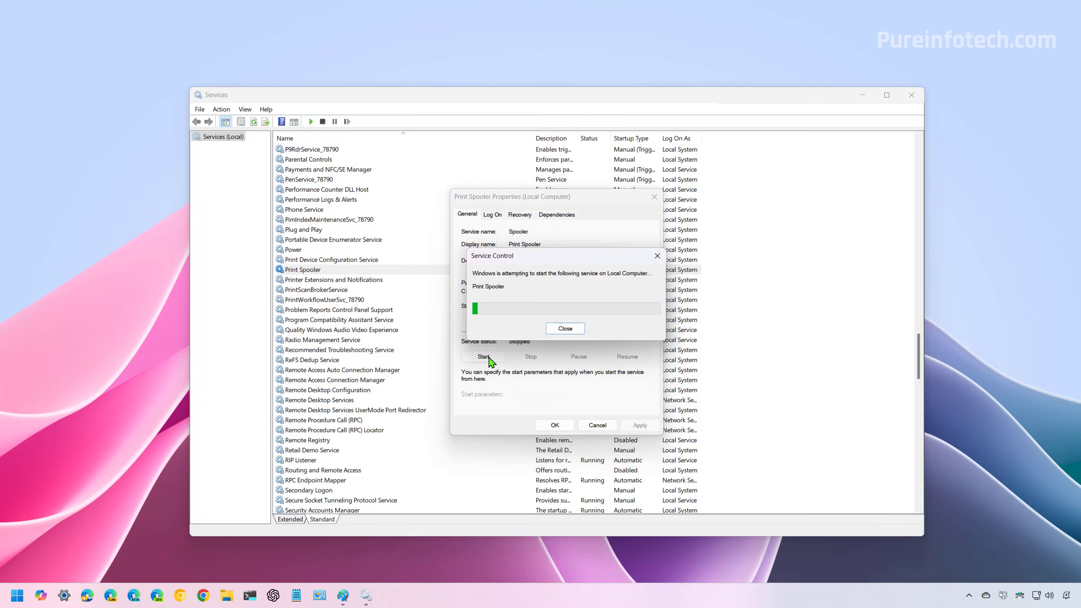
click(565, 328)
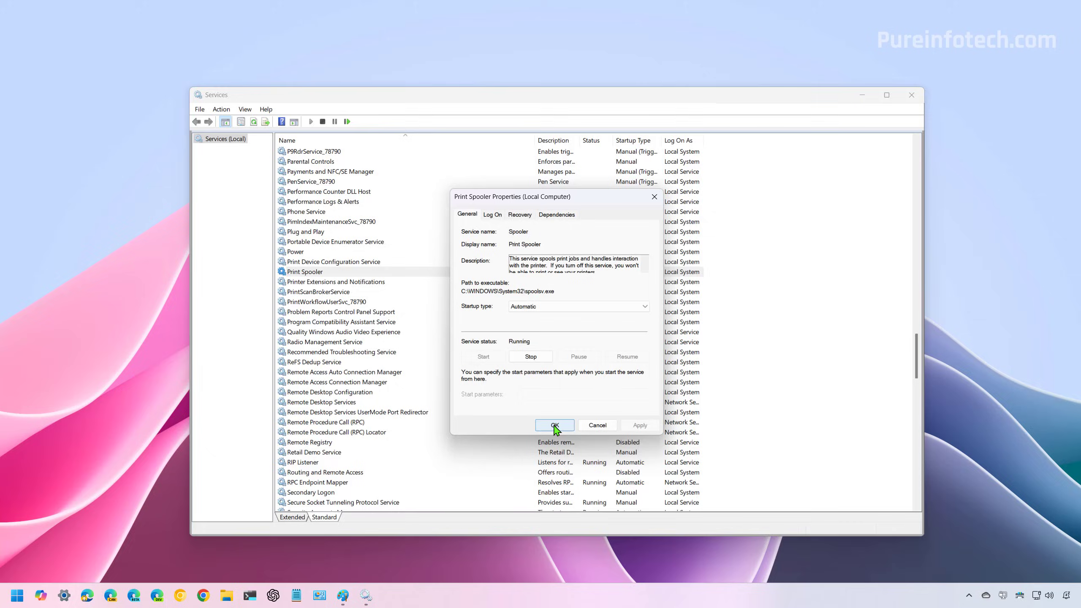
click(554, 425)
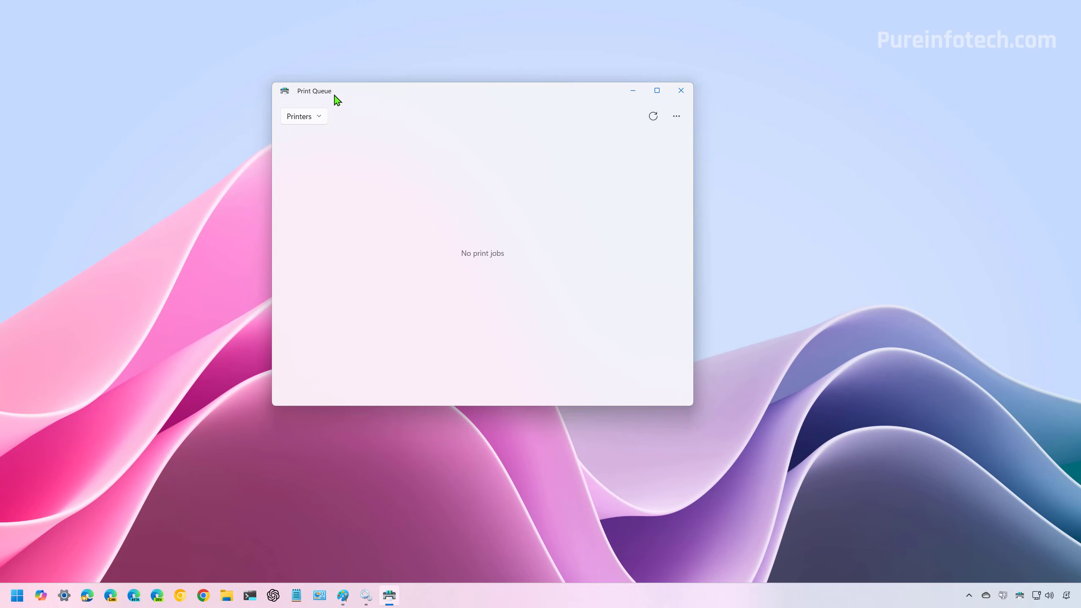
mouse_move(462, 300)
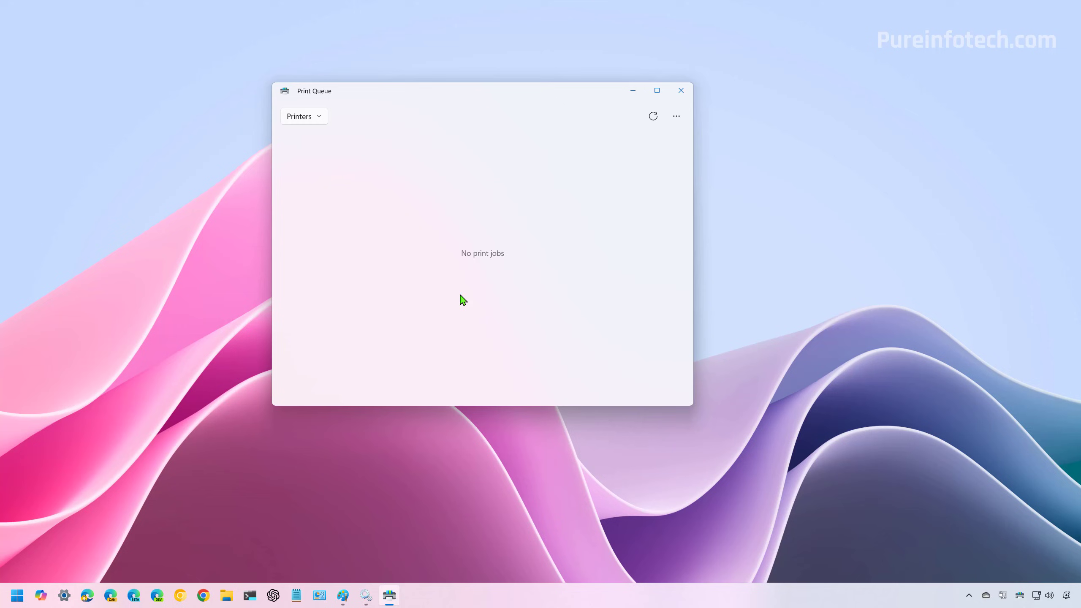
mouse_move(423, 258)
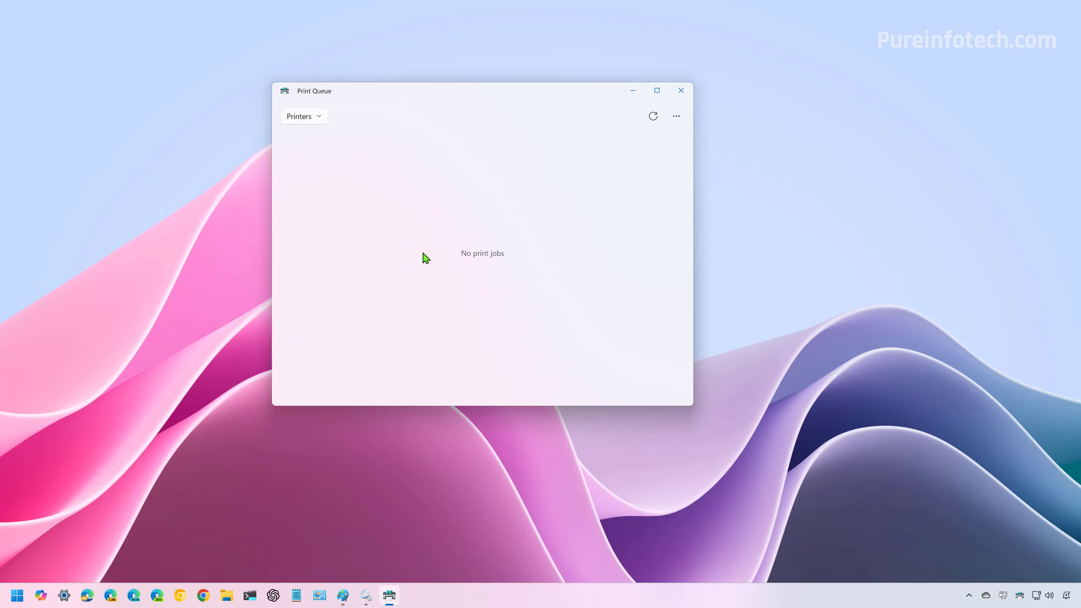
mouse_move(614, 232)
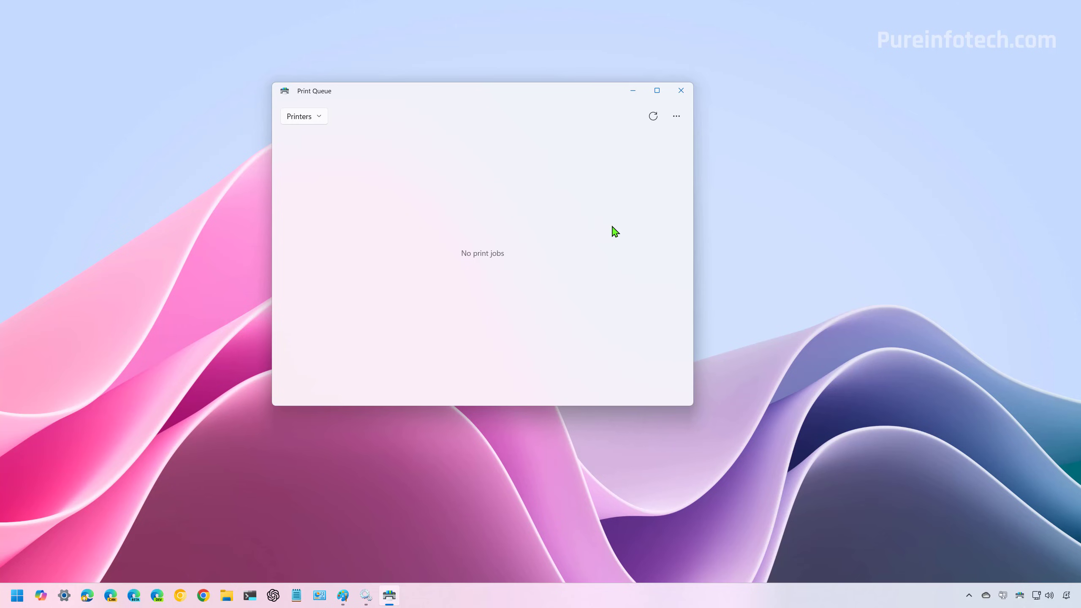
- Close the Print Queue window now showing no print jobs
click(680, 91)
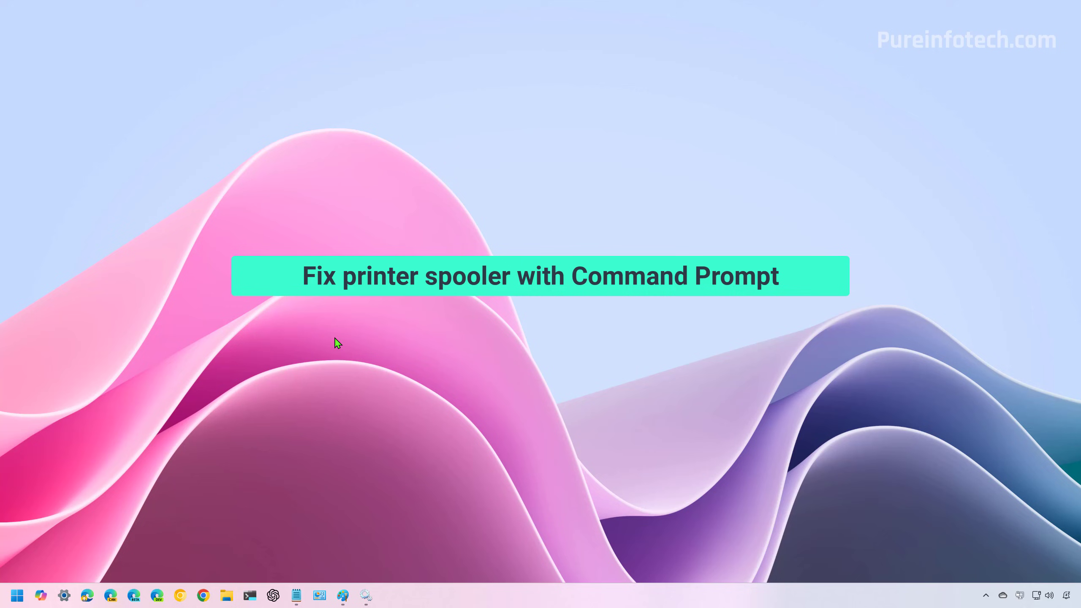
- Launch Terminal Preview from Start with Run as administrator
click(17, 595)
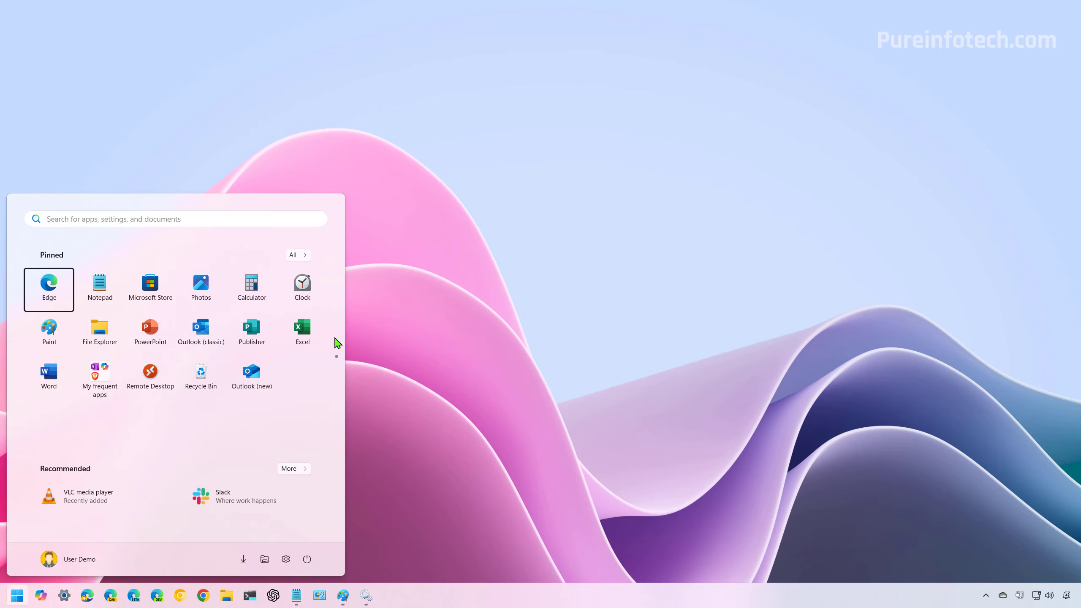
right_click(69, 298)
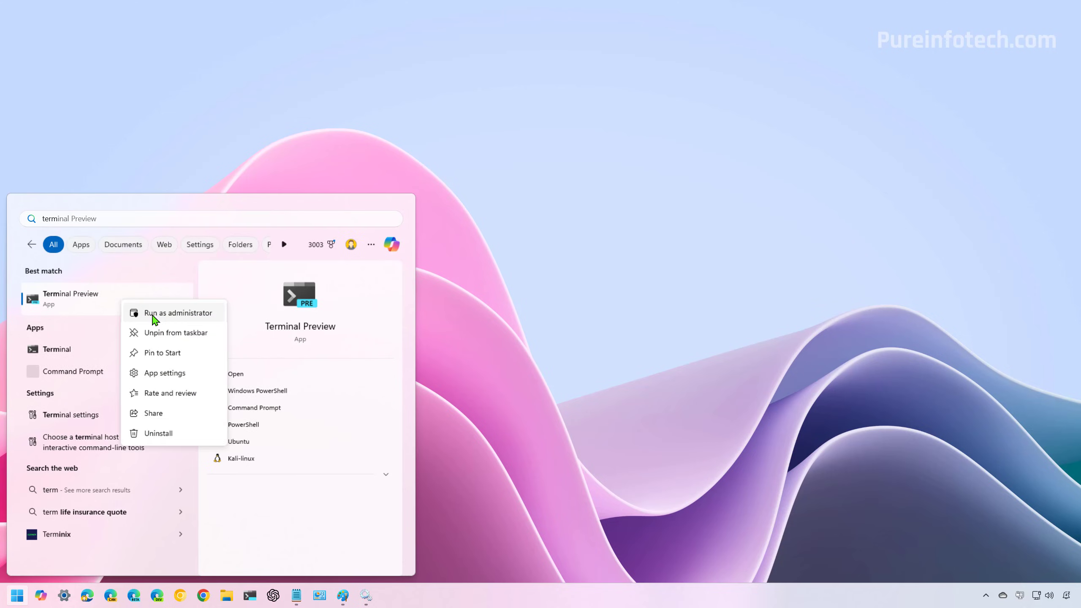
click(178, 313)
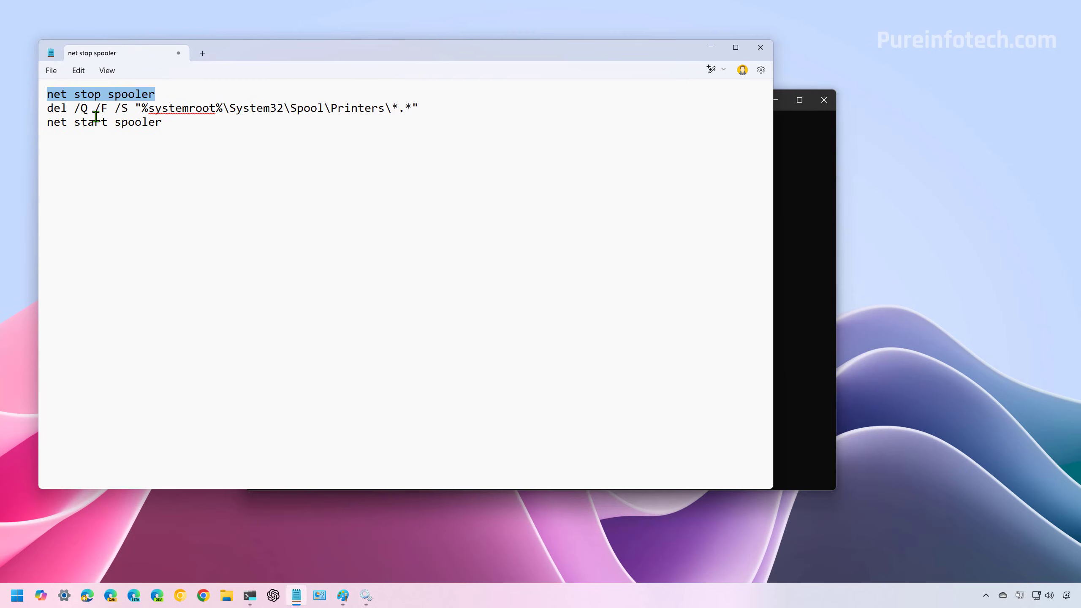
- Copy the net stop spooler command line from Notepad
right_click(156, 111)
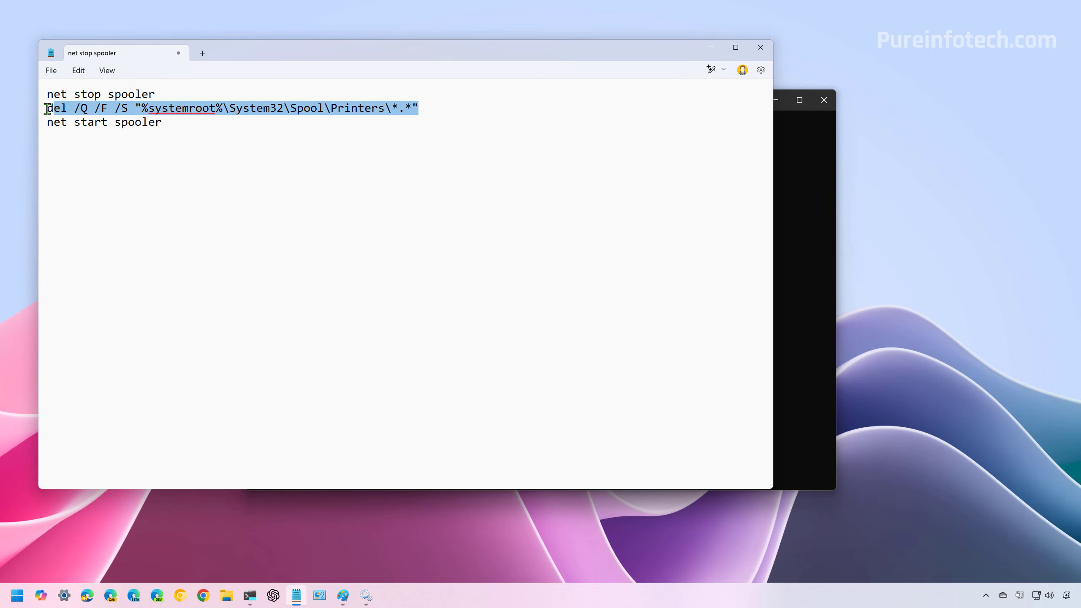
mouse_move(304, 159)
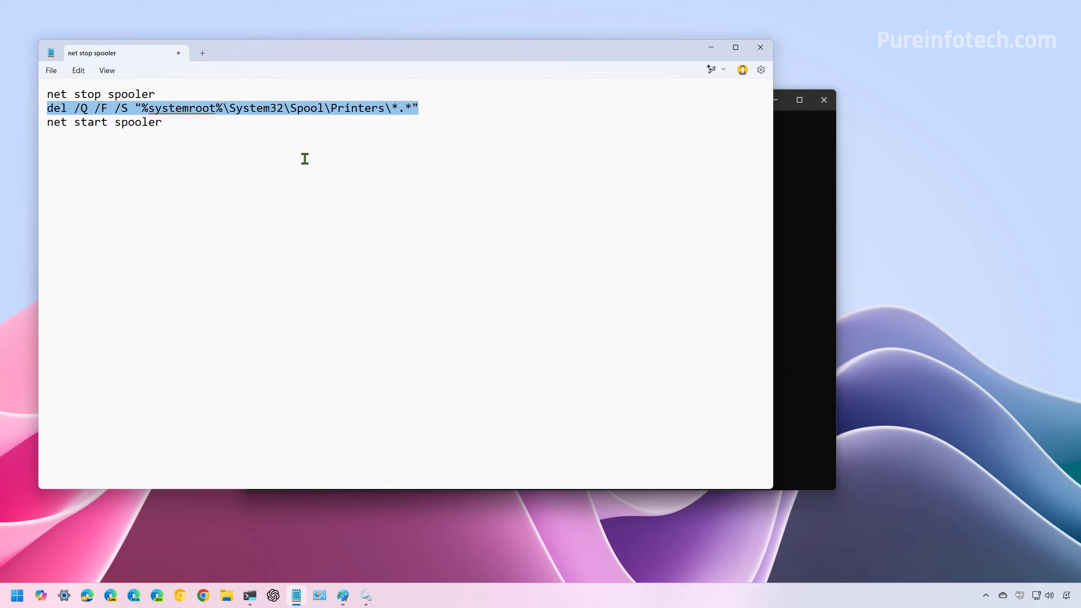
mouse_move(643, 212)
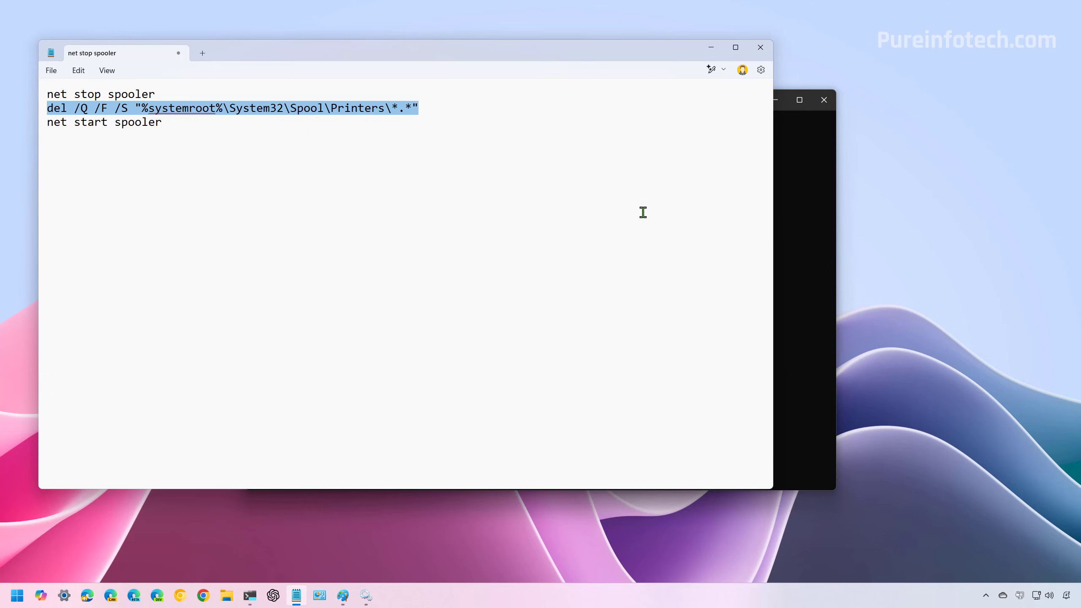
mouse_move(807, 268)
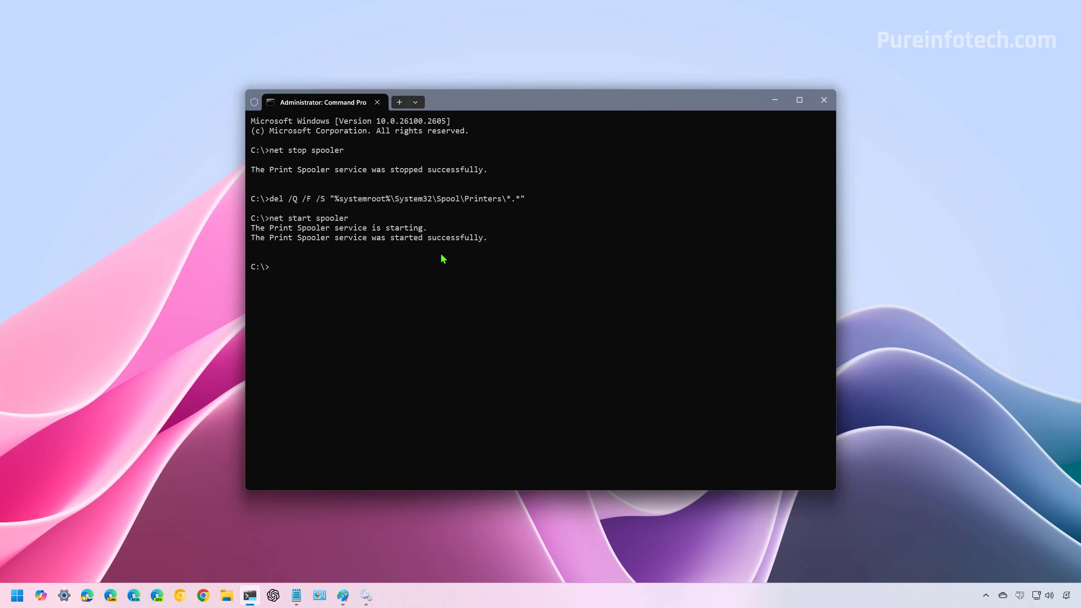
- Run net stop spooler, the del spool-files command and net start spooler, then close Terminal
click(823, 99)
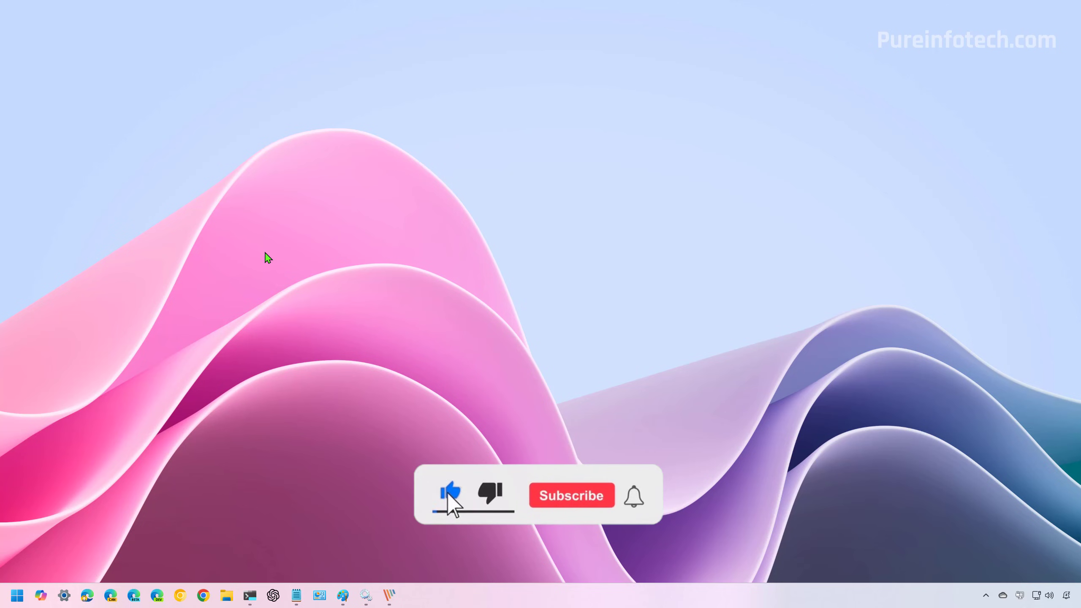
click(571, 495)
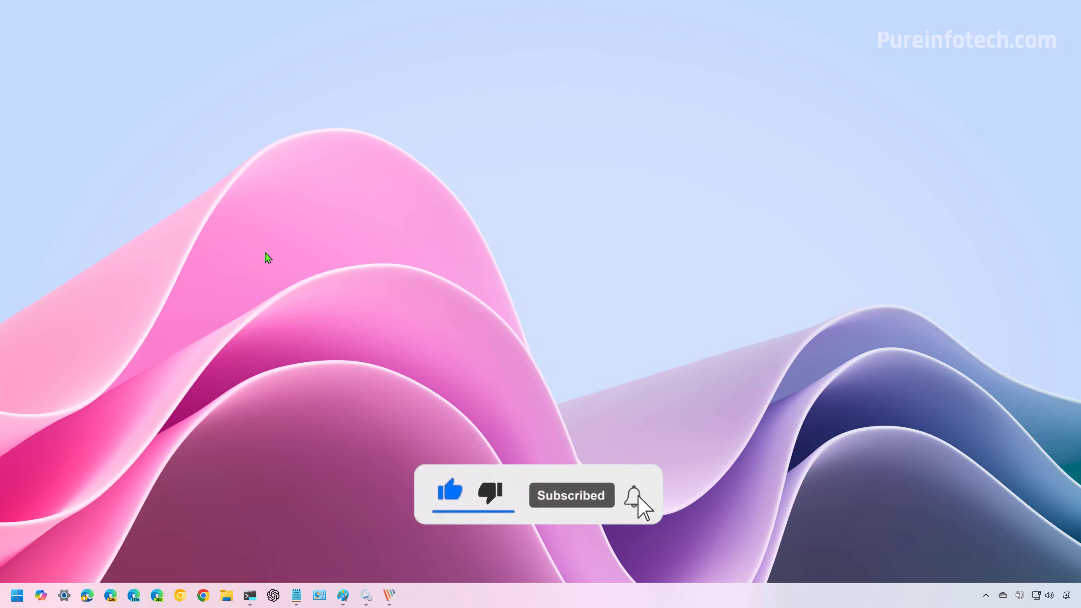
click(633, 495)
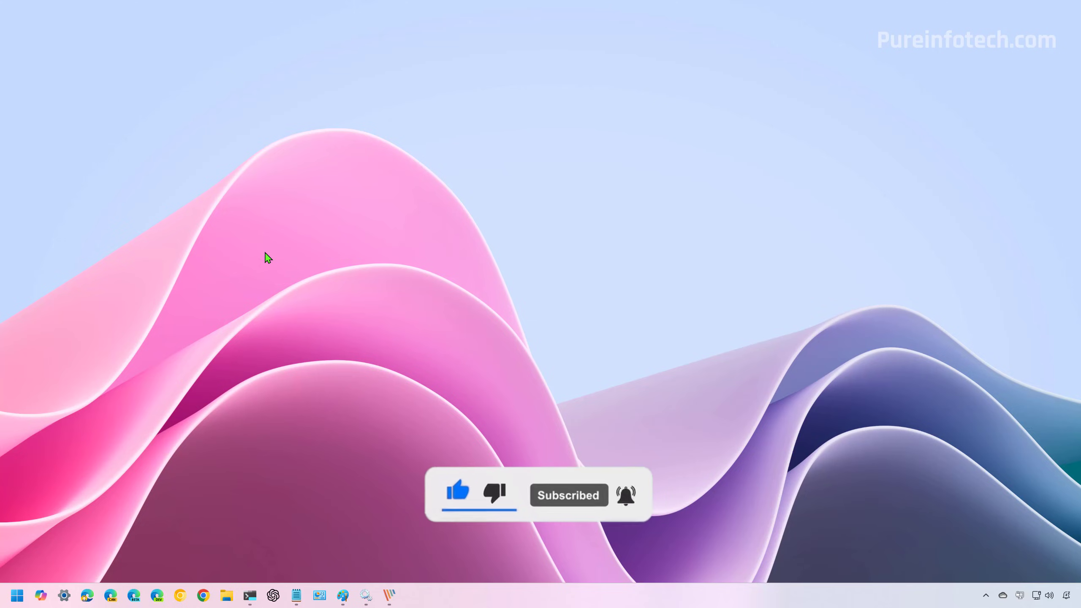